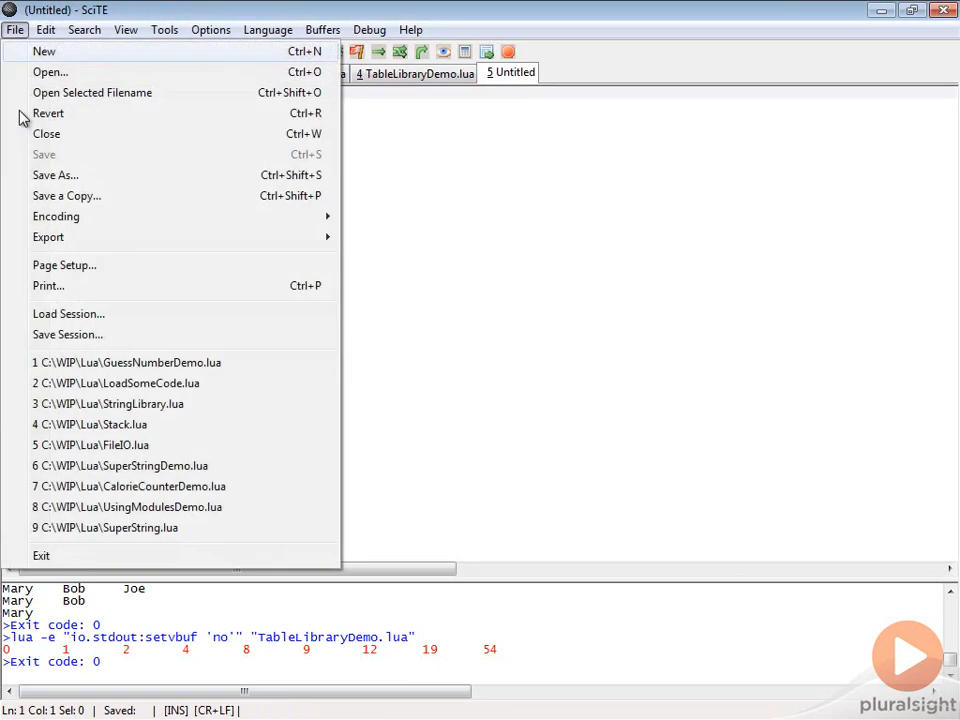
# Save the untitled script as FileIODemo.lua in the WIP Lua folder
pyautogui.click(56, 176)
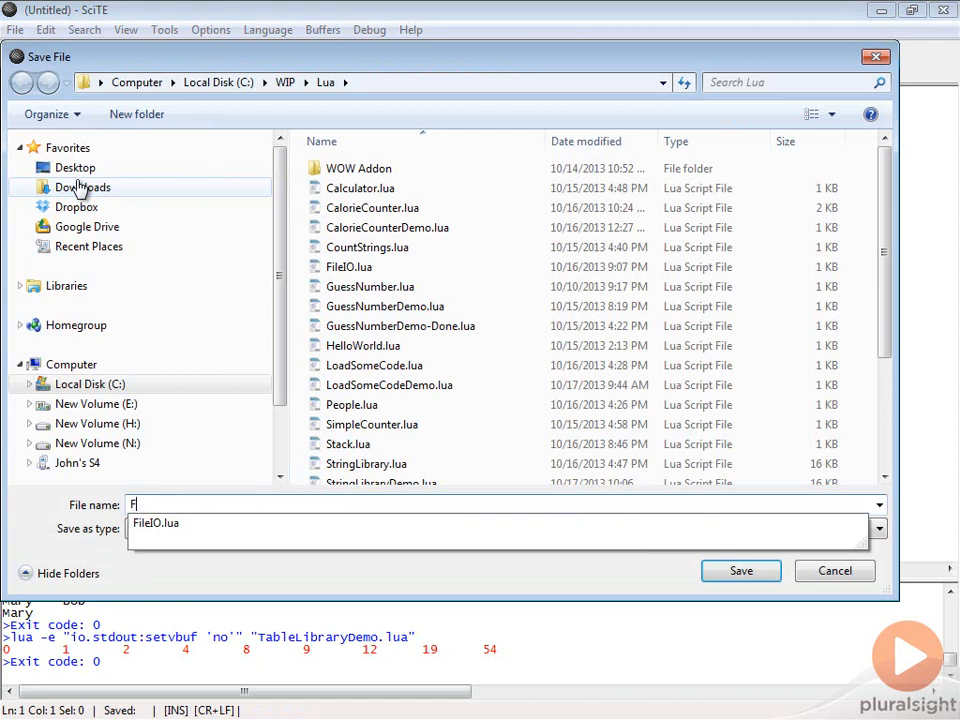
pyautogui.write('ileIO')
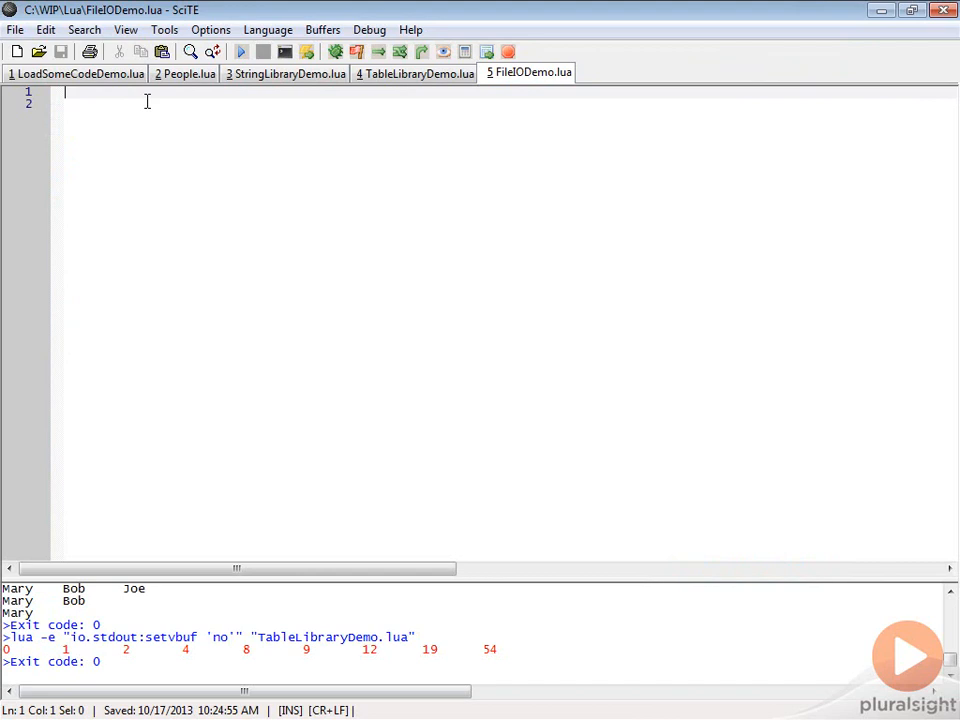
# Write line 1 as local file = io.open("test.txt","w") and start a new line
pyautogui.write('local')
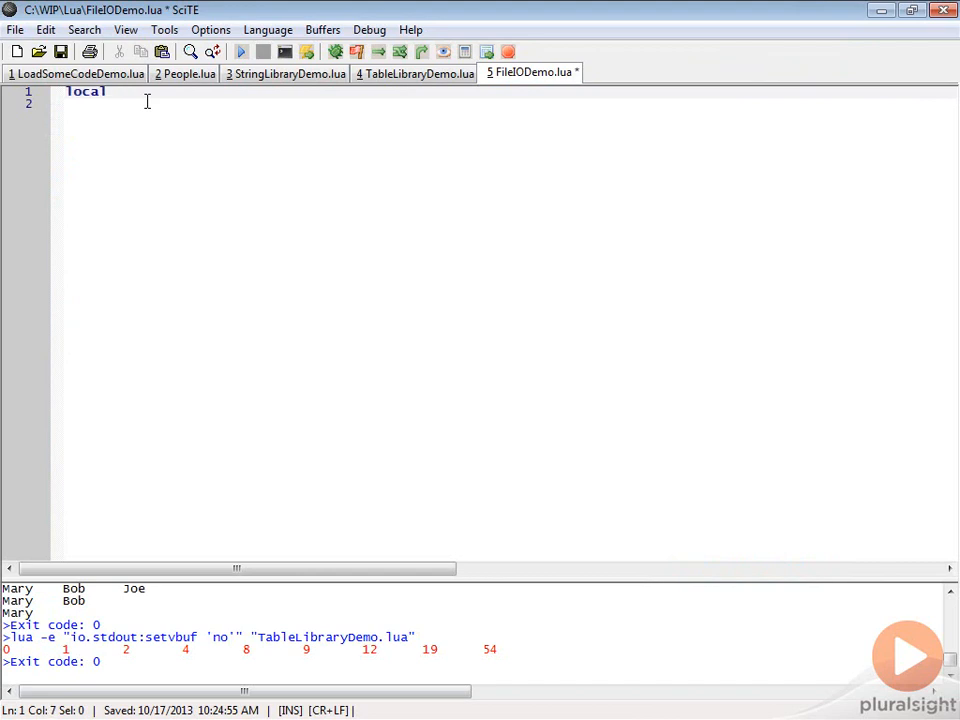
pyautogui.write('file =')
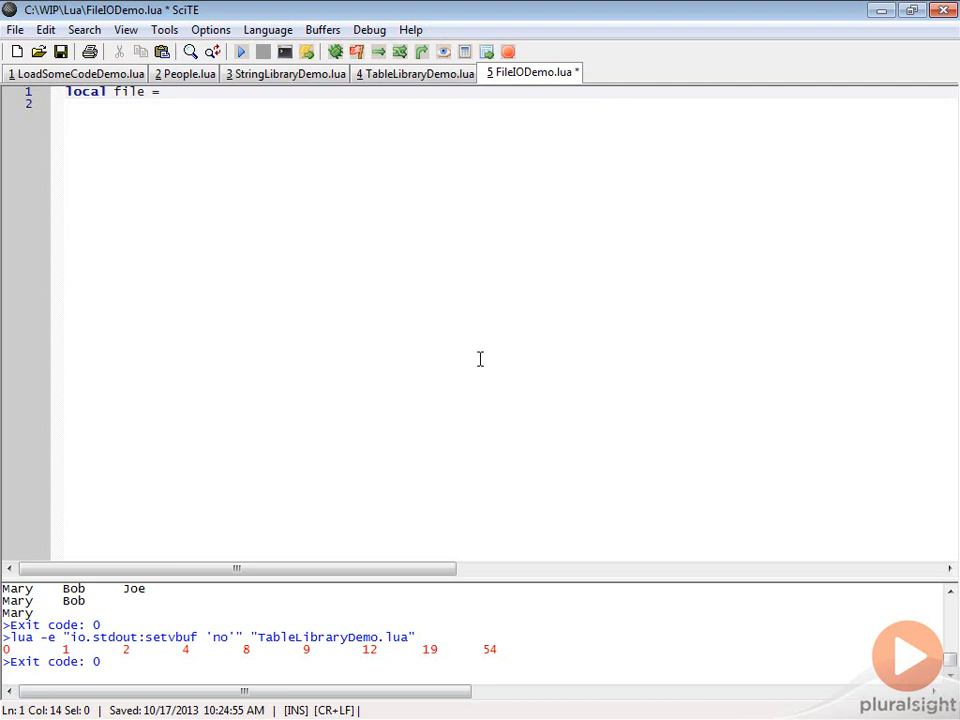
pyautogui.write('io.')
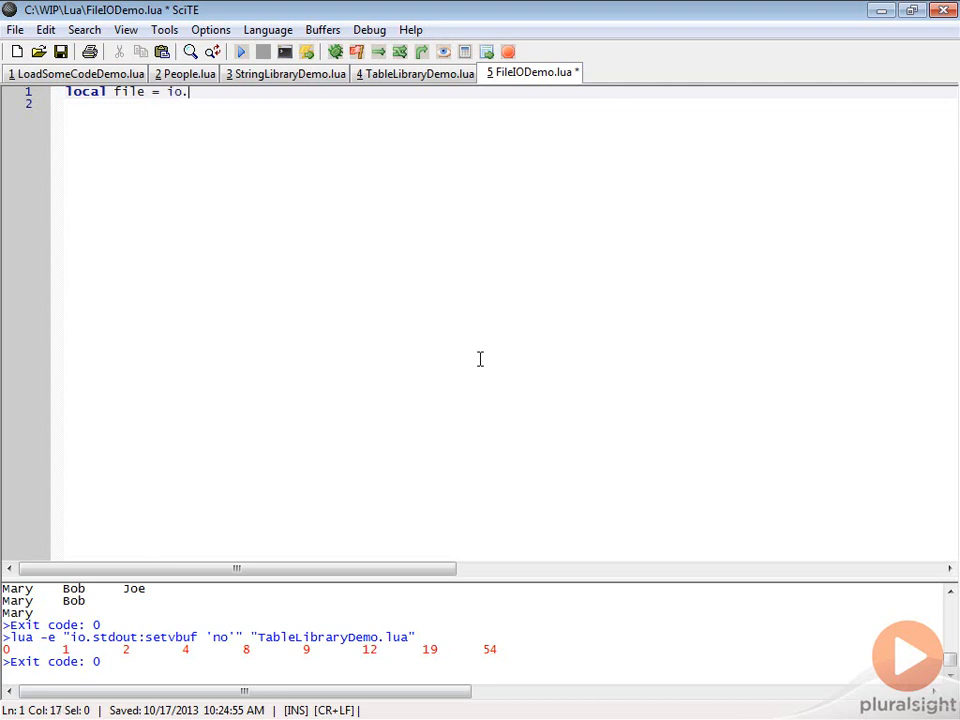
pyautogui.write('open')
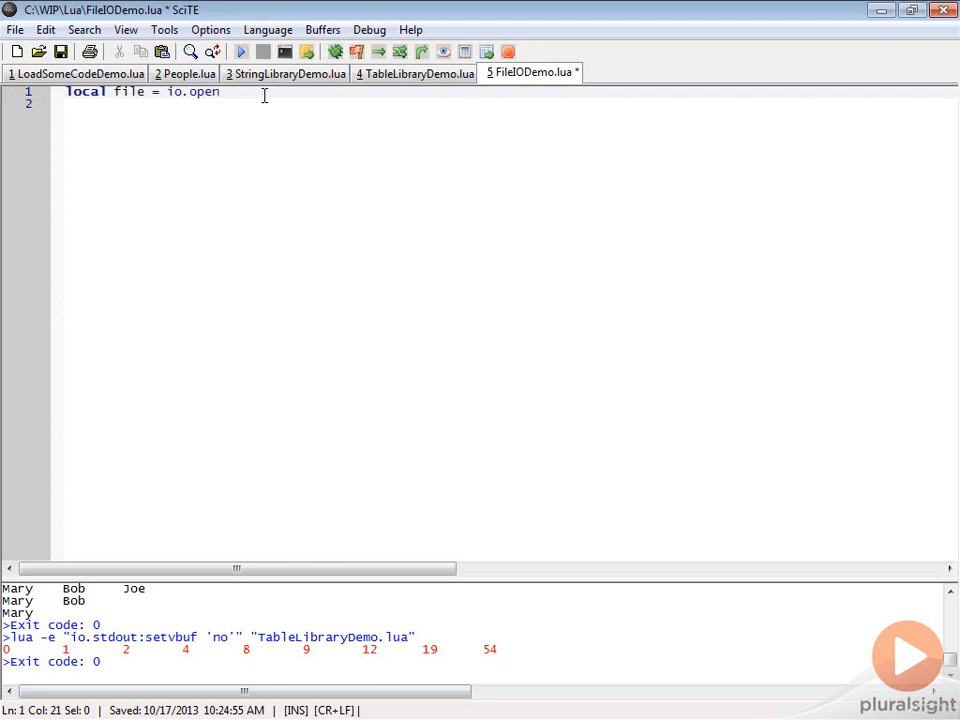
pyautogui.write('("test.')
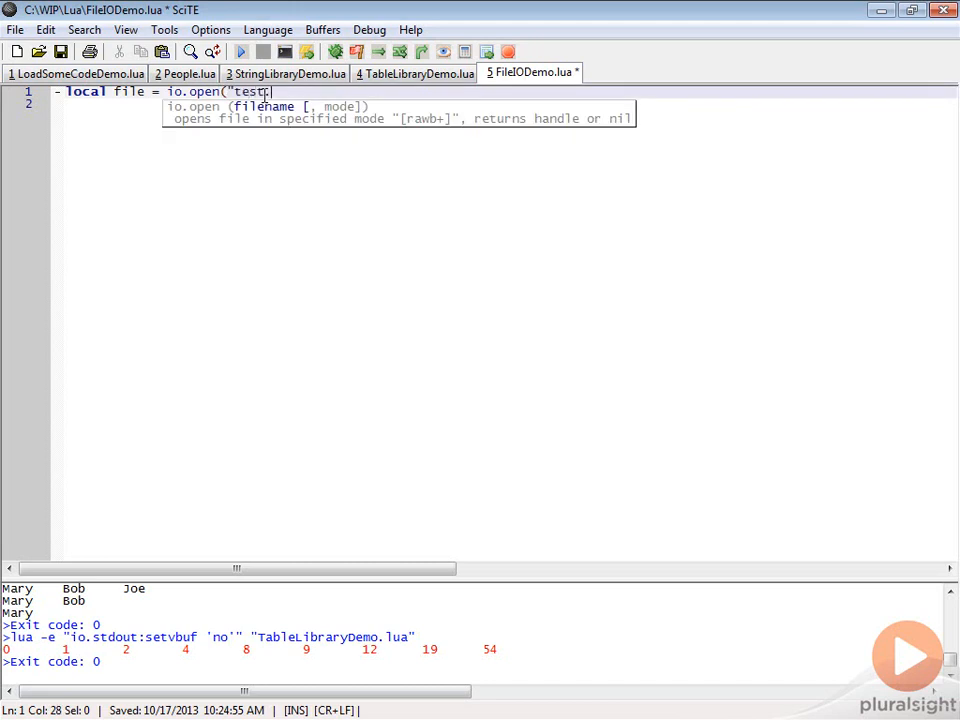
pyautogui.write('.txt')
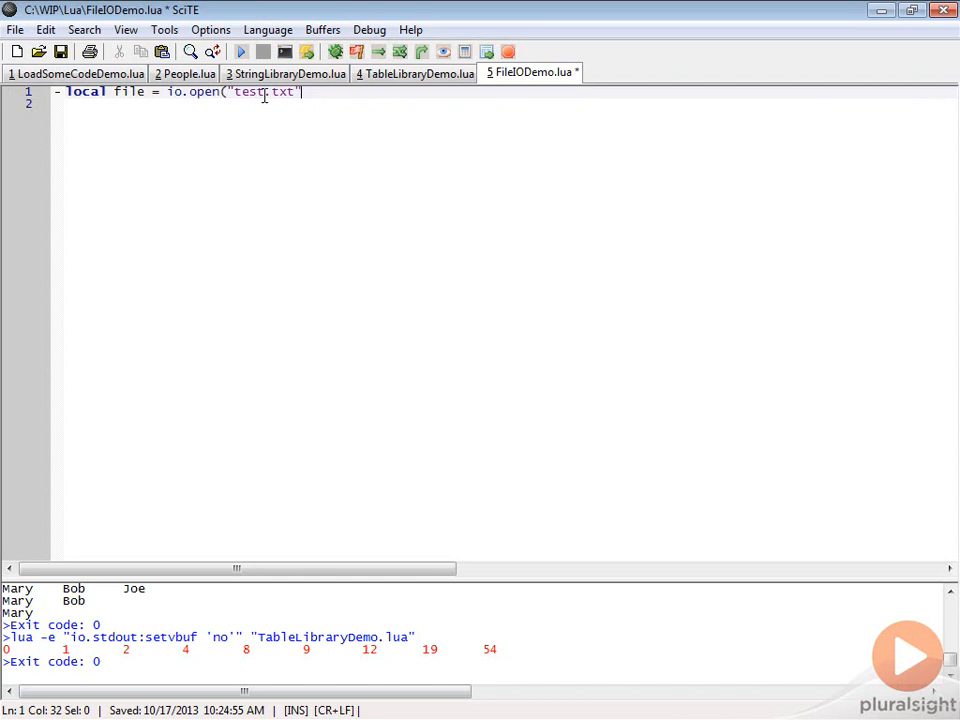
pyautogui.write(',')
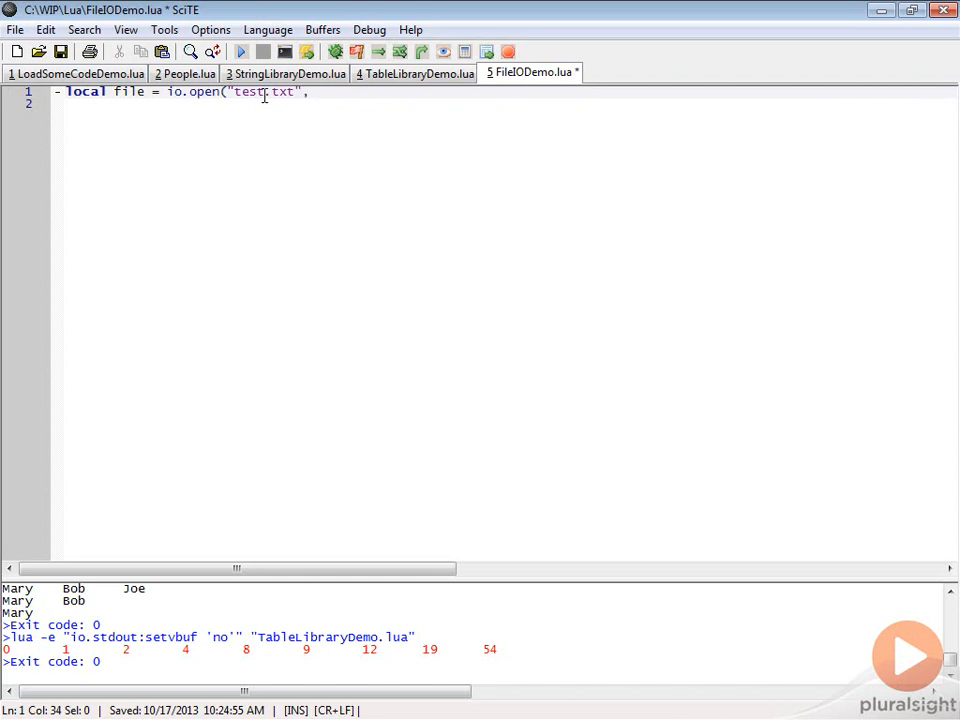
pyautogui.write('"w")')
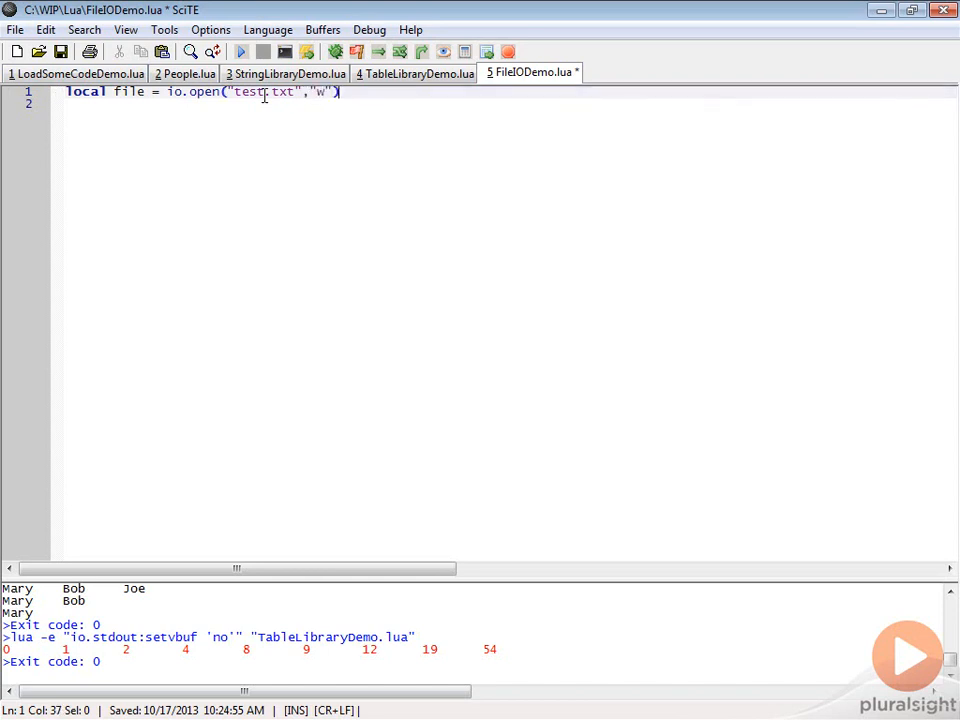
pyautogui.press('Return')
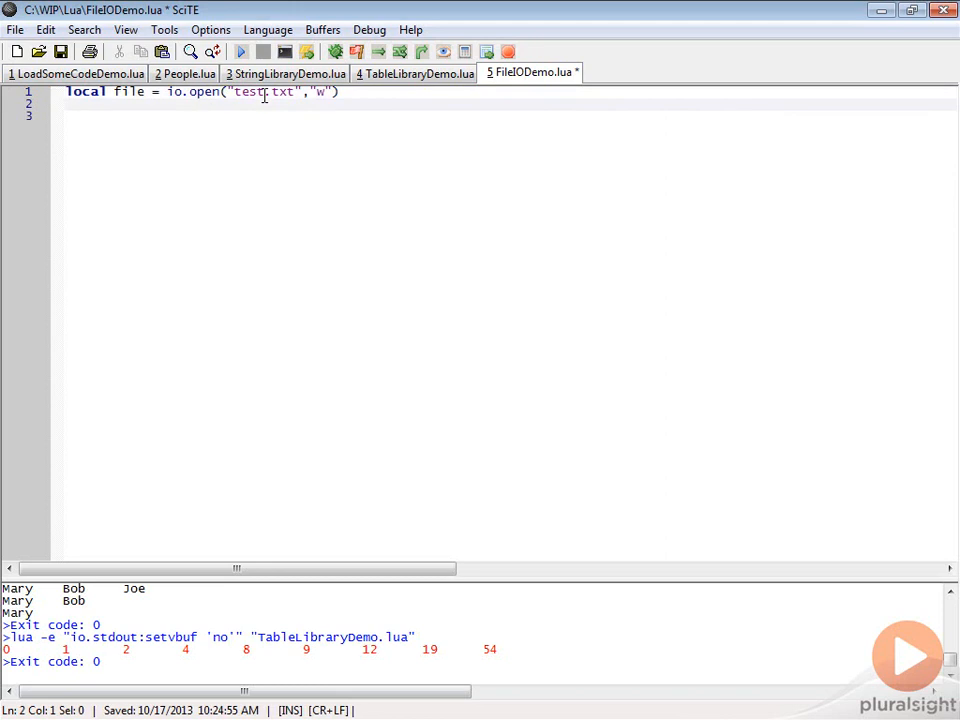
# Add file:write lines for "Testing 1 2 3\n" and "ABC 123\n"
pyautogui.write('file')
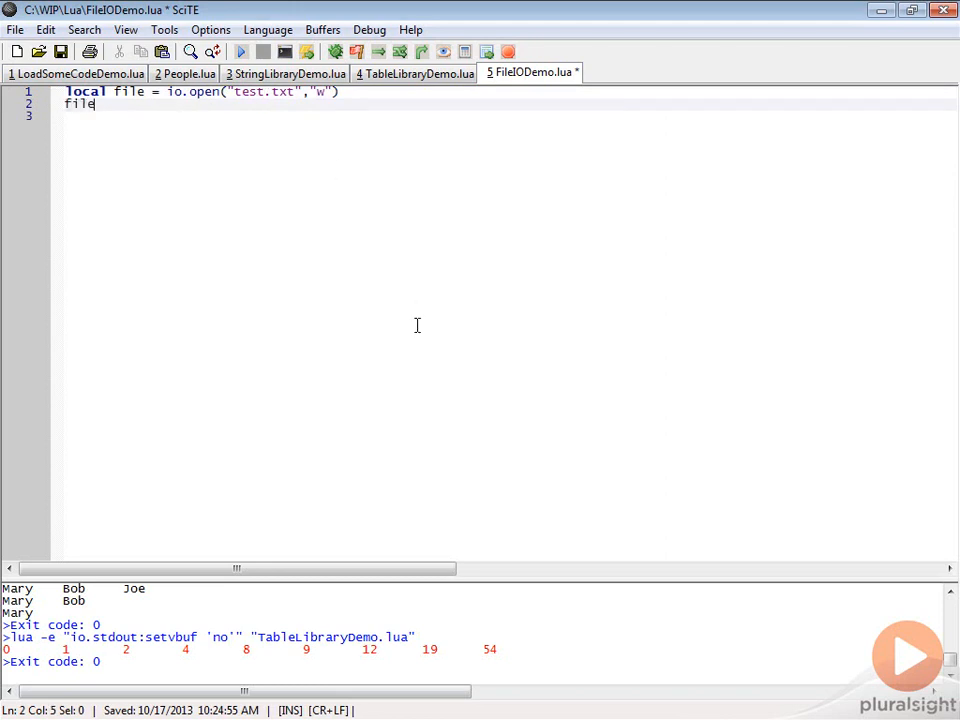
pyautogui.write(':write')
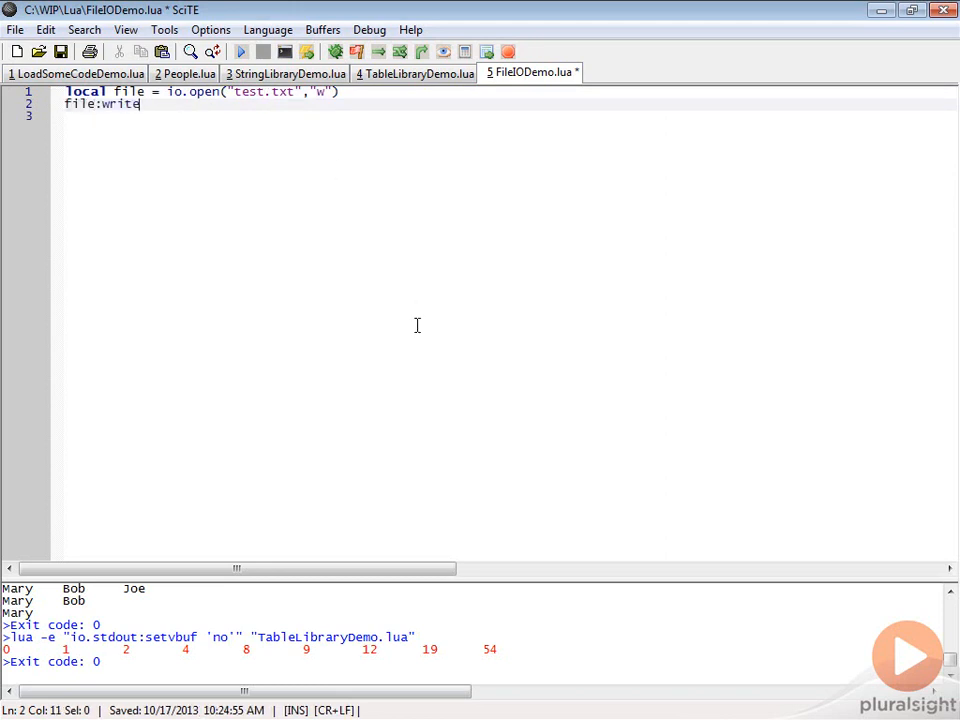
pyautogui.write("('")
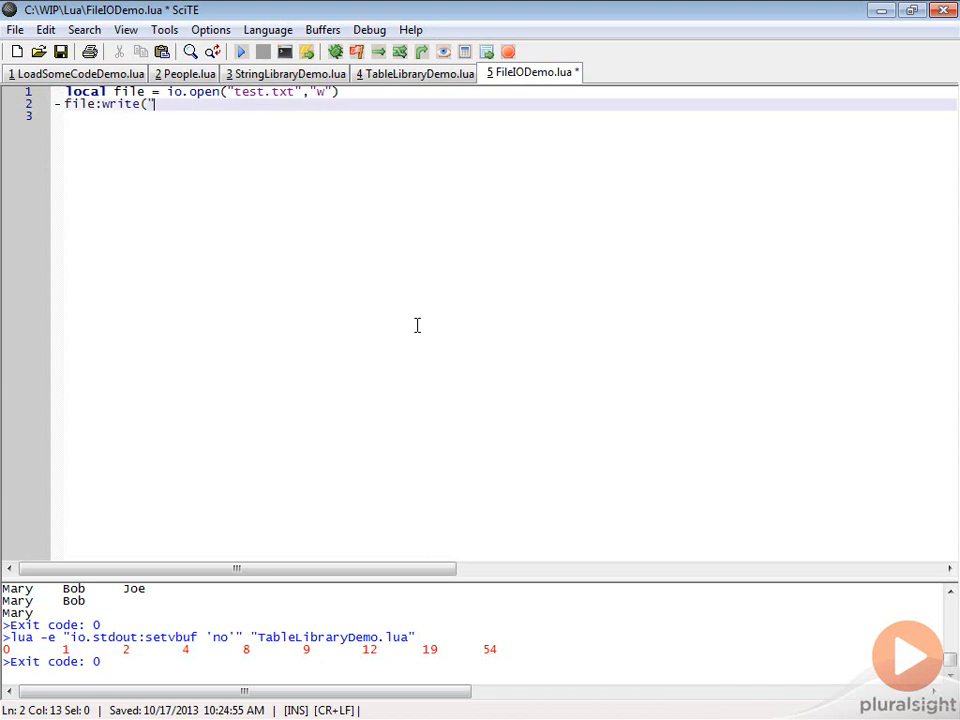
pyautogui.write('Testing 1 2 3\\')
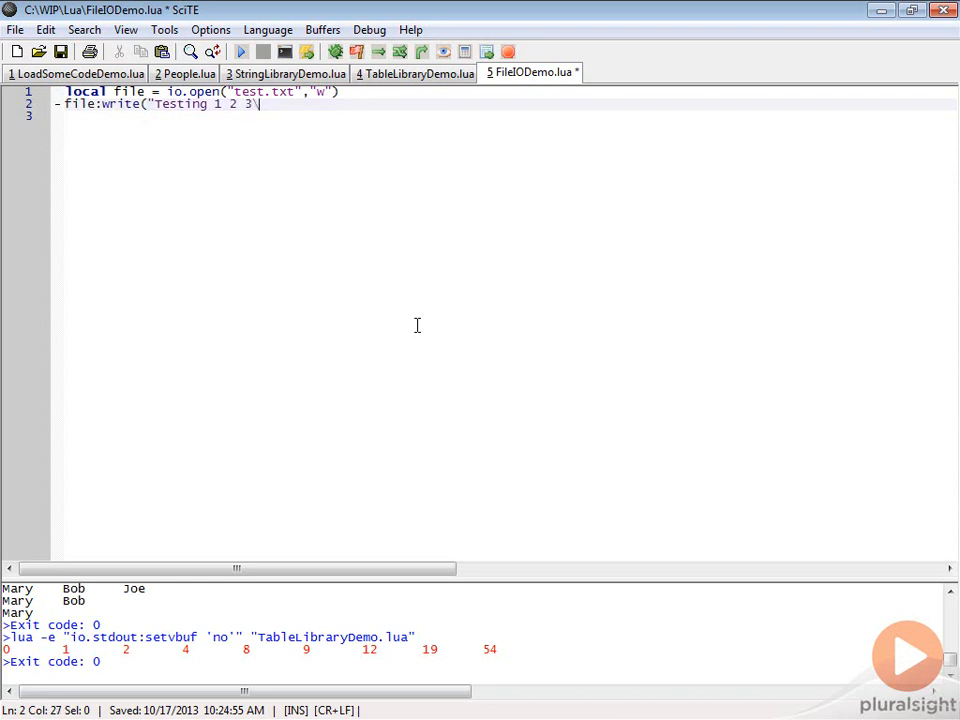
pyautogui.write('n")')
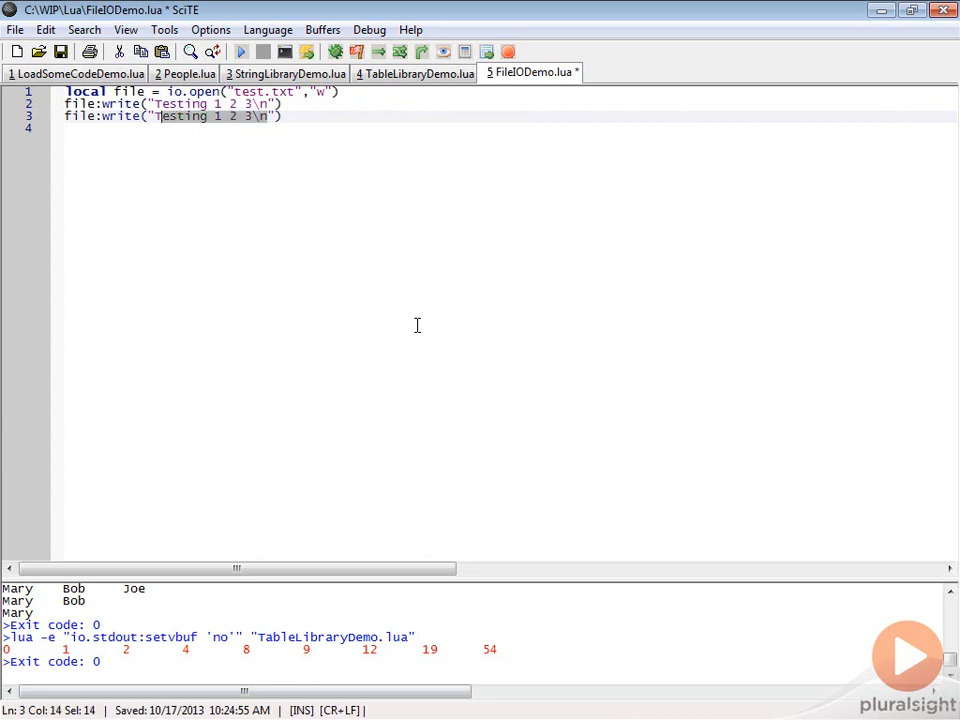
pyautogui.write('ABC 1')
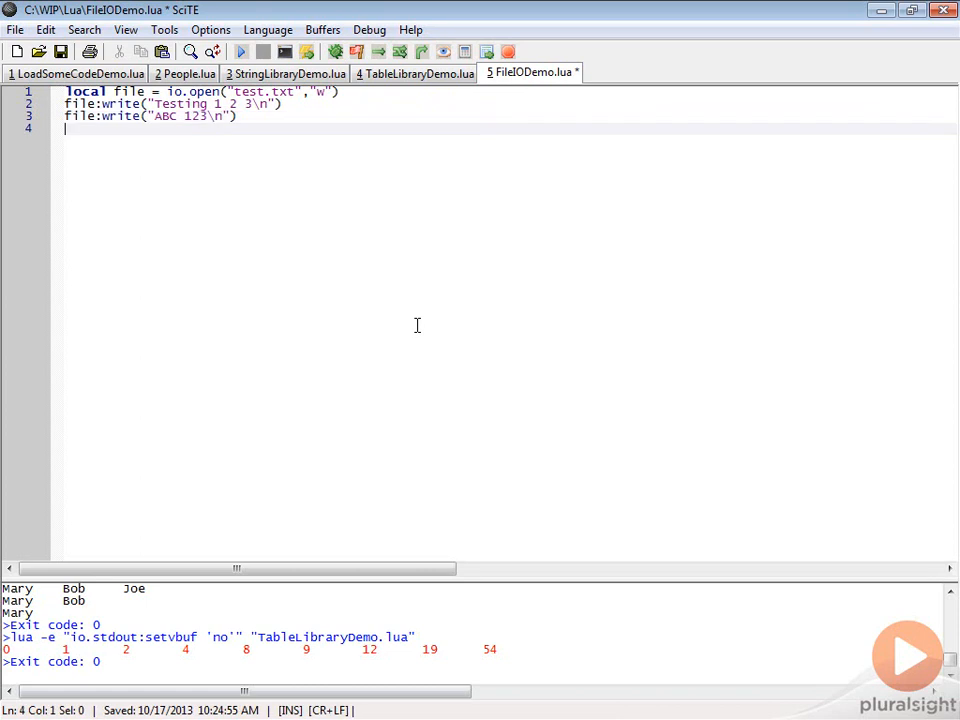
# Add a file:close() call after the two write statements
pyautogui.write('file:close(')
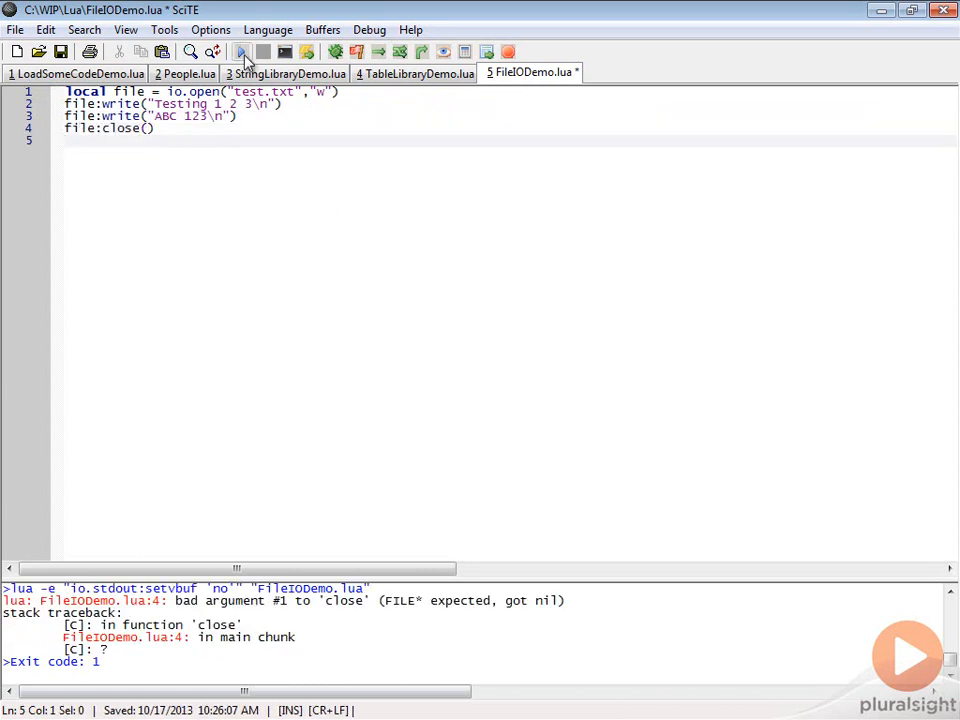
# Run the script with Go, then locate and open the generated test.txt from the WIP Lua folder
pyautogui.click(240, 52)
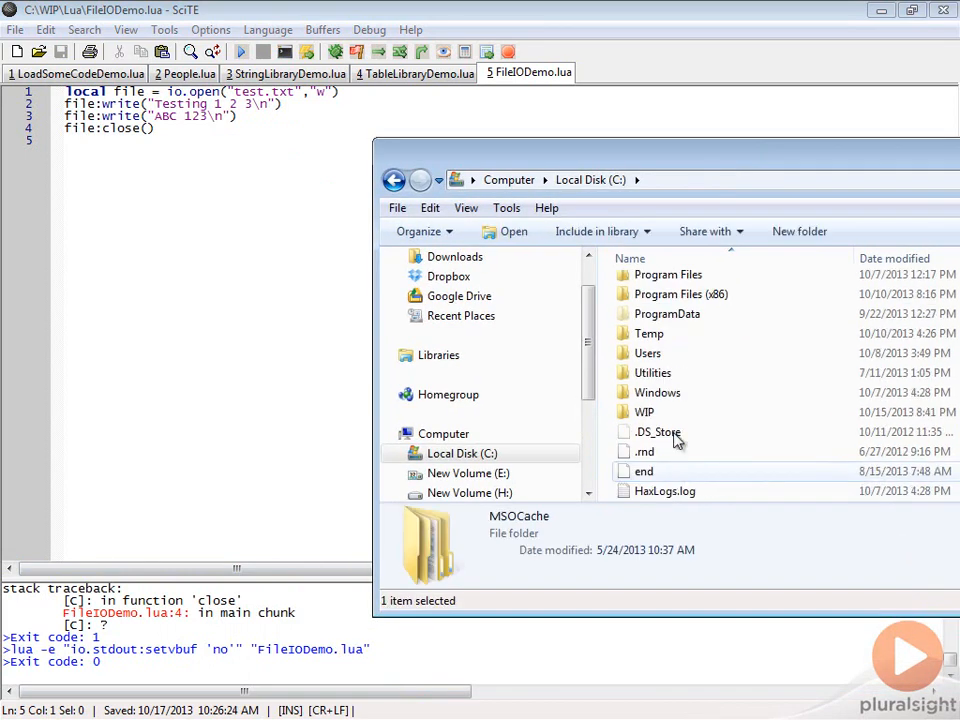
pyautogui.doubleClick(644, 412)
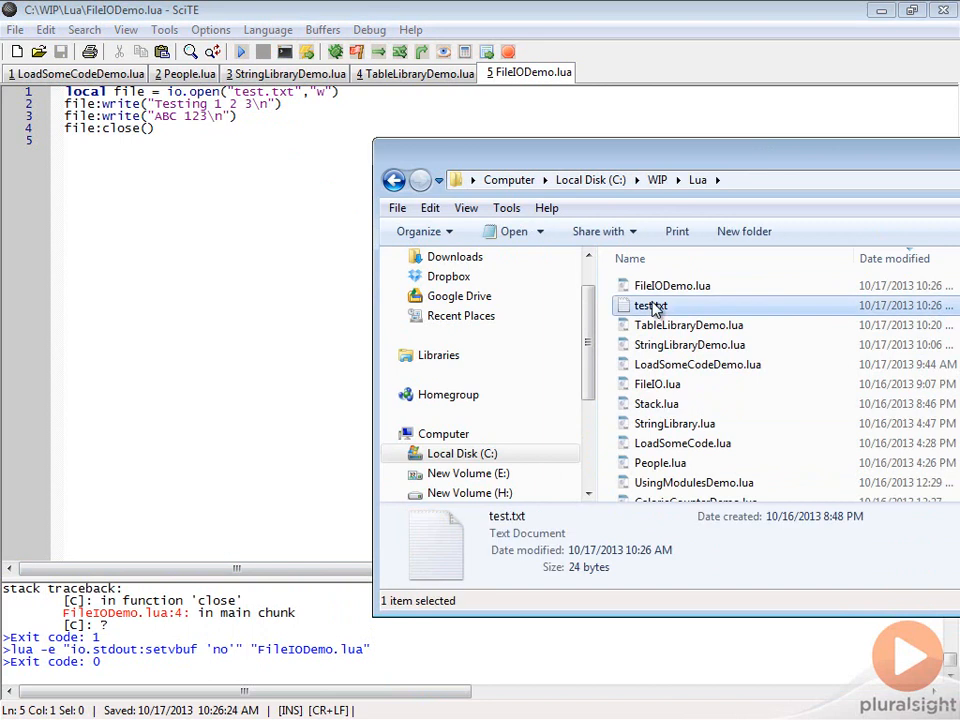
pyautogui.doubleClick(648, 304)
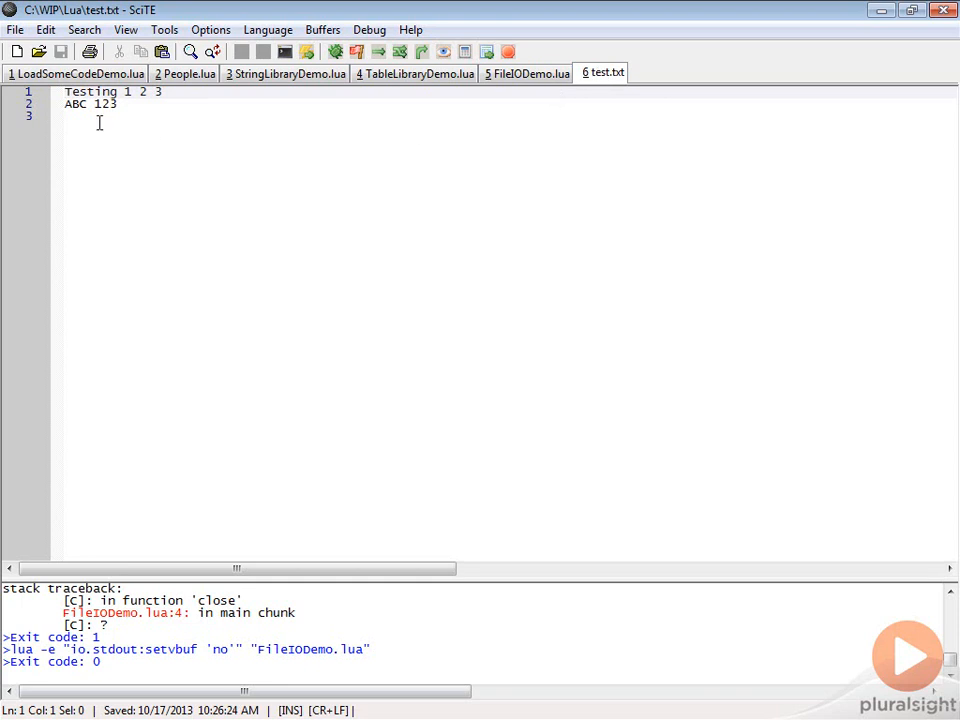
pyautogui.moveTo(468, 112)
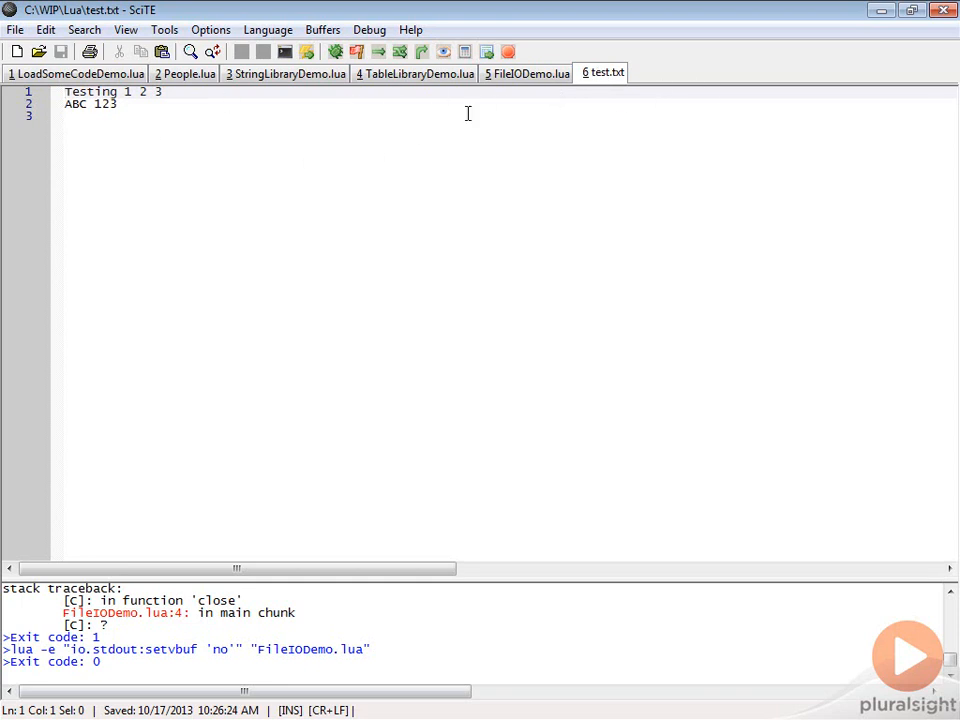
# Return from the test.txt tab to the FileIODemo.lua script
pyautogui.click(528, 72)
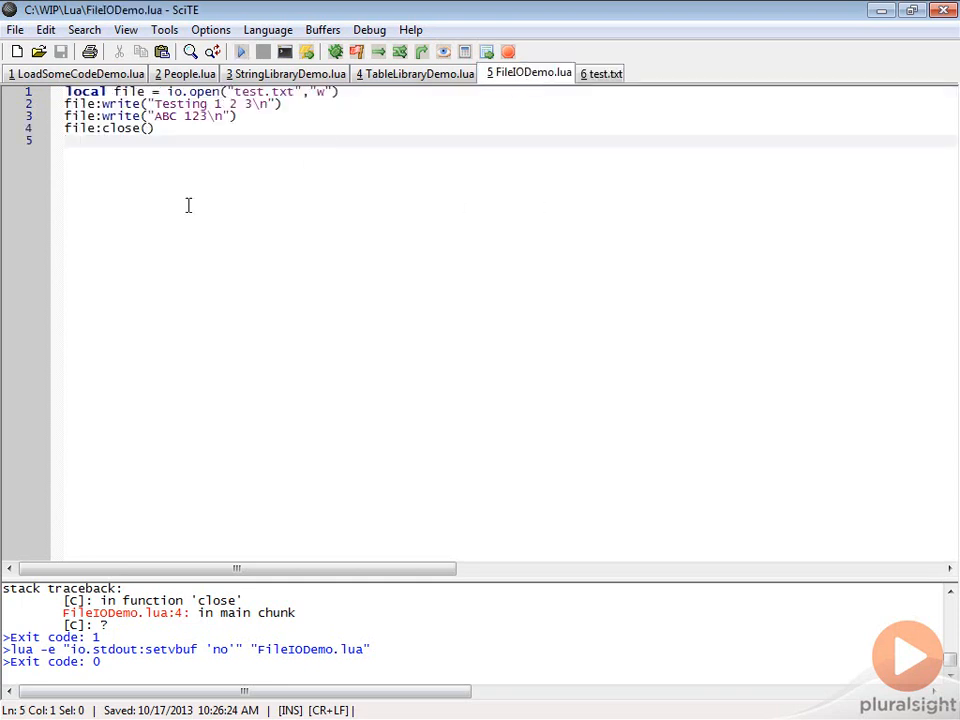